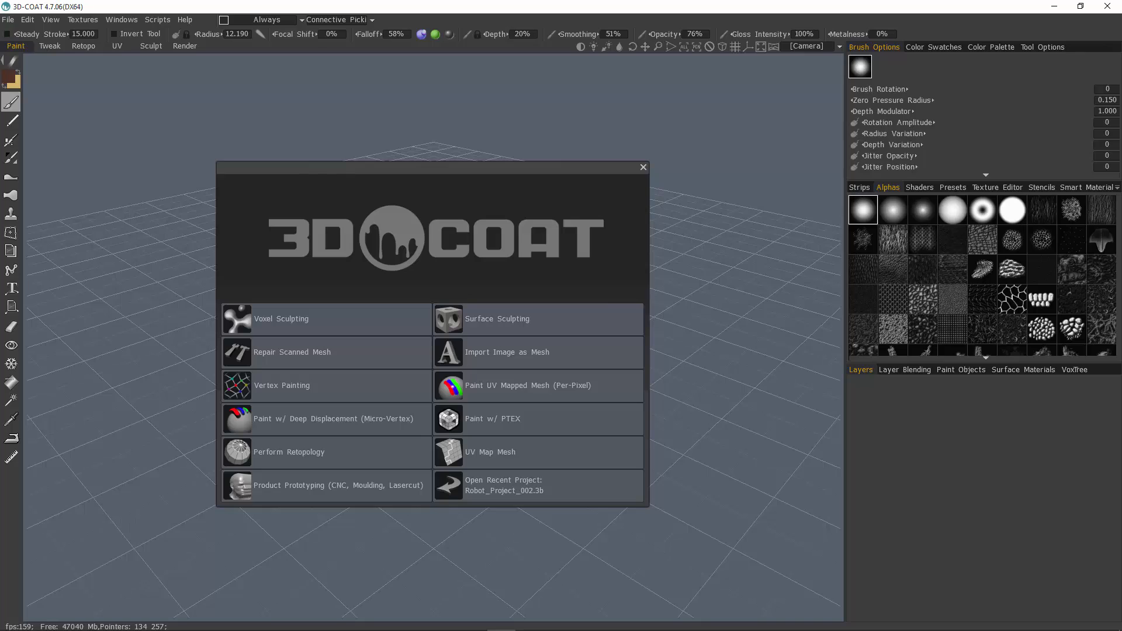
{"action": "mouse_move", "coordinate": [776, 203]}
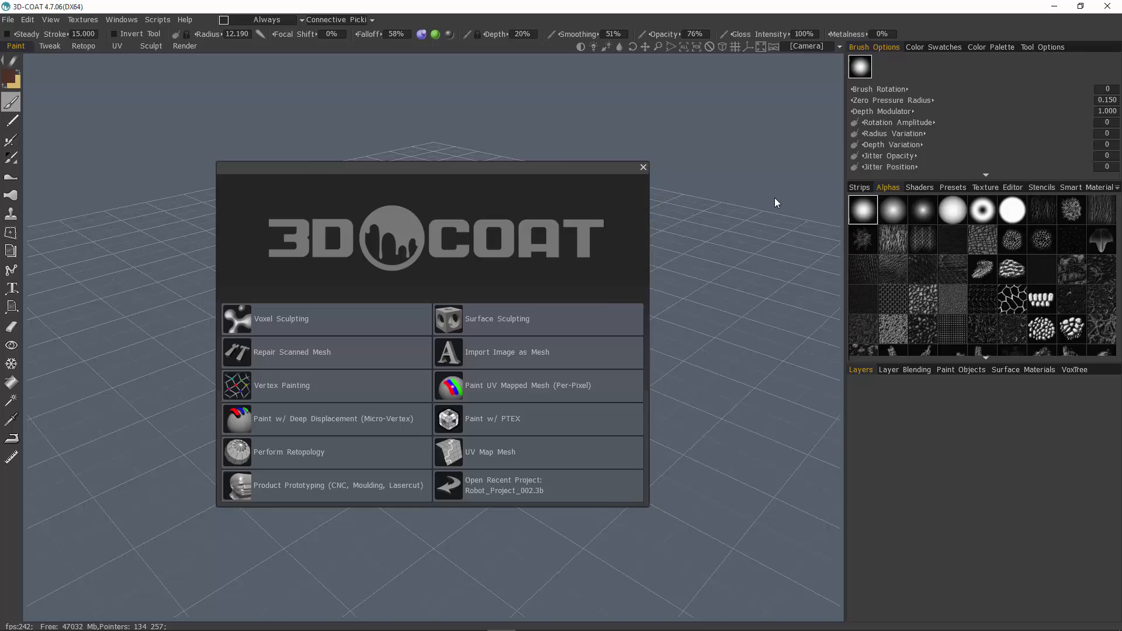
{"action": "mouse_move", "coordinate": [462, 199]}
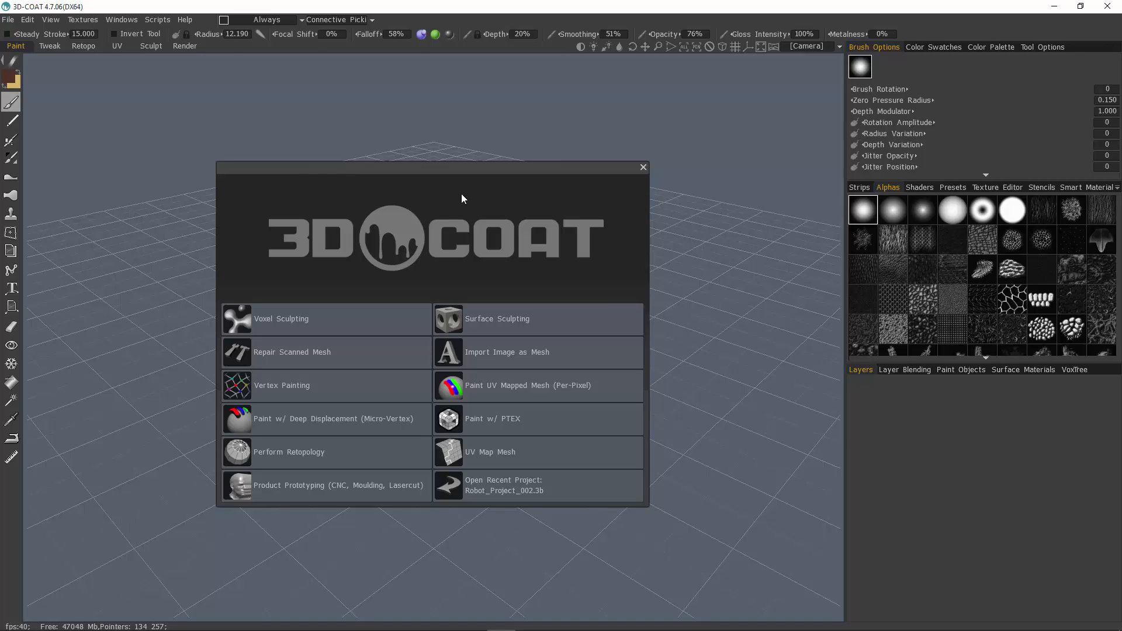
{"action": "mouse_move", "coordinate": [454, 236]}
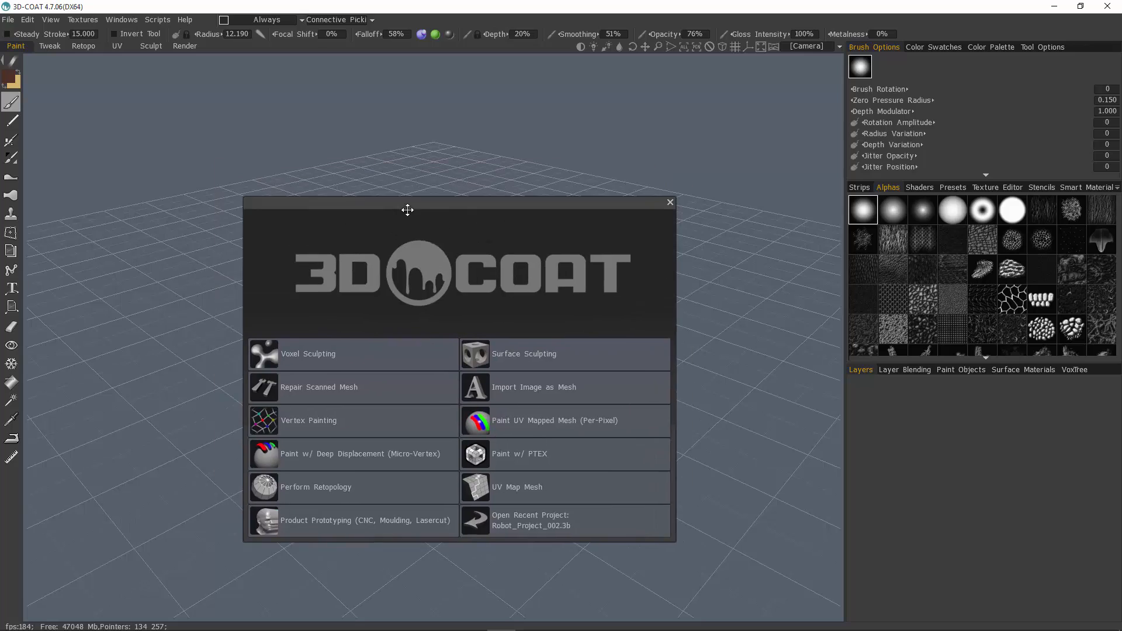
Drag the startup welcome dialog up and to the right over the empty grid
{"action": "left_click_drag", "start_coordinate": [407, 210], "coordinate": [490, 177]}
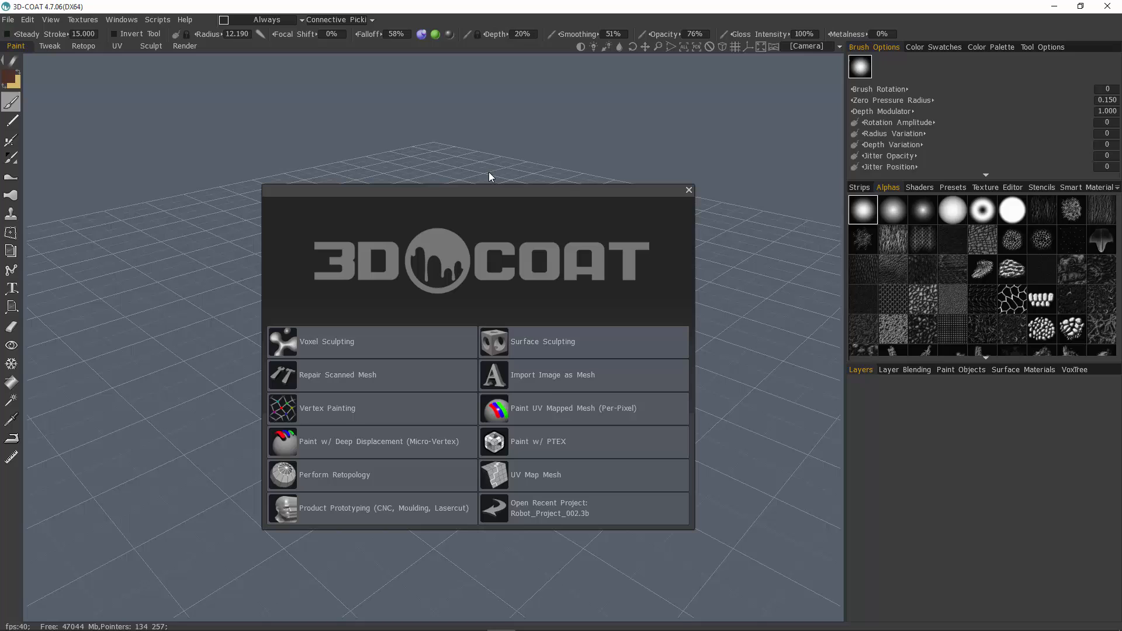
{"action": "mouse_move", "coordinate": [636, 180]}
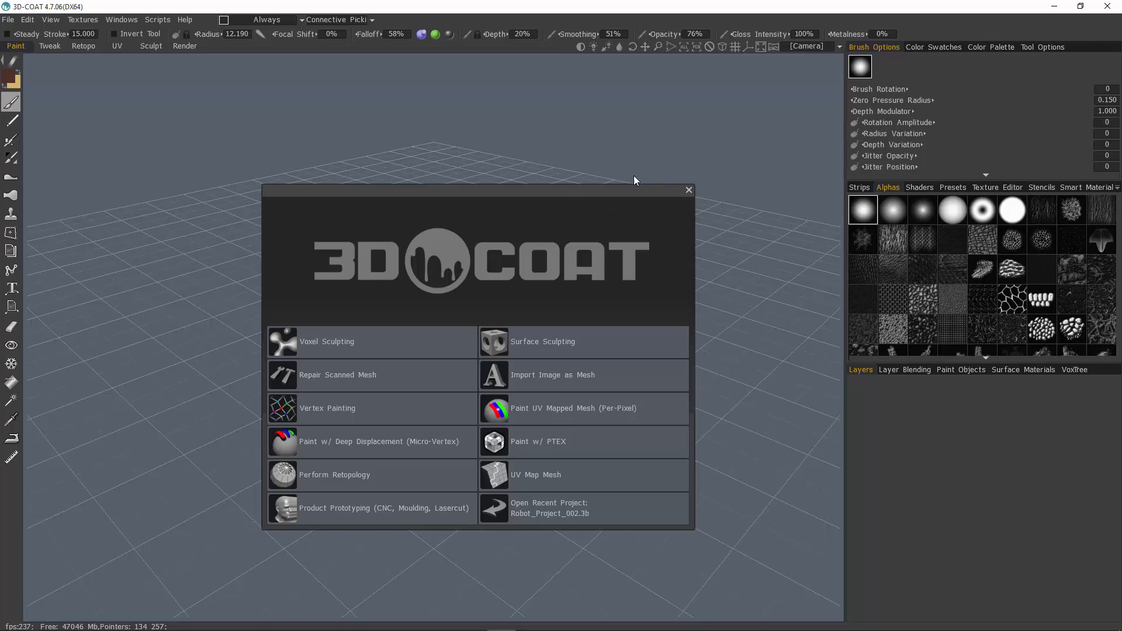
{"action": "mouse_move", "coordinate": [732, 10]}
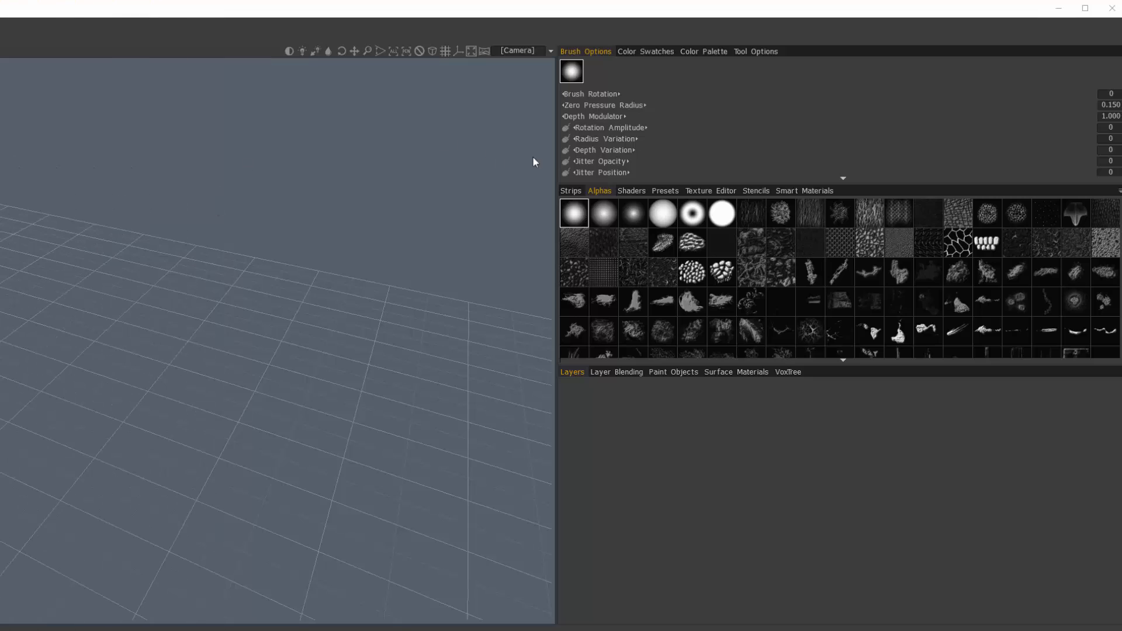
{"action": "mouse_move", "coordinate": [1001, 194]}
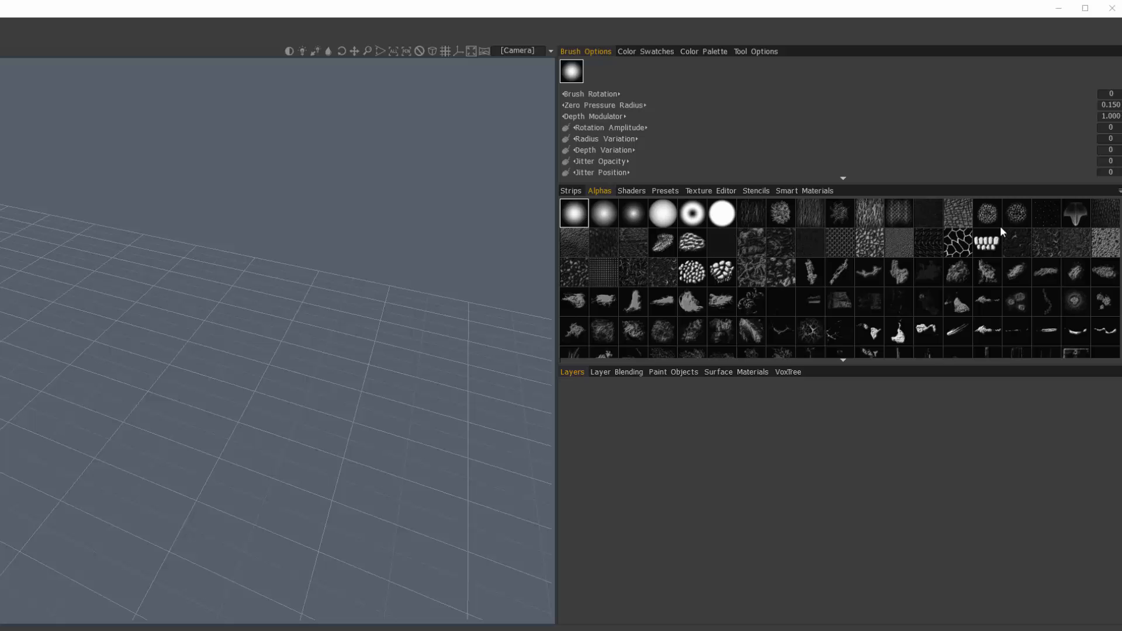
{"action": "mouse_move", "coordinate": [561, 138]}
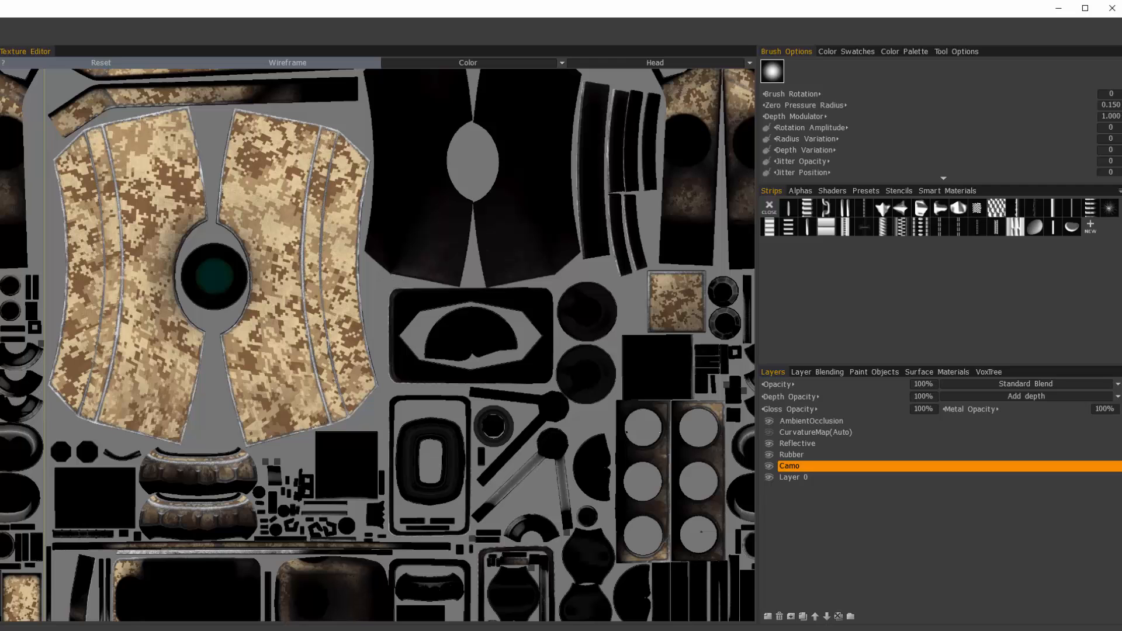
{"action": "mouse_move", "coordinate": [755, 260]}
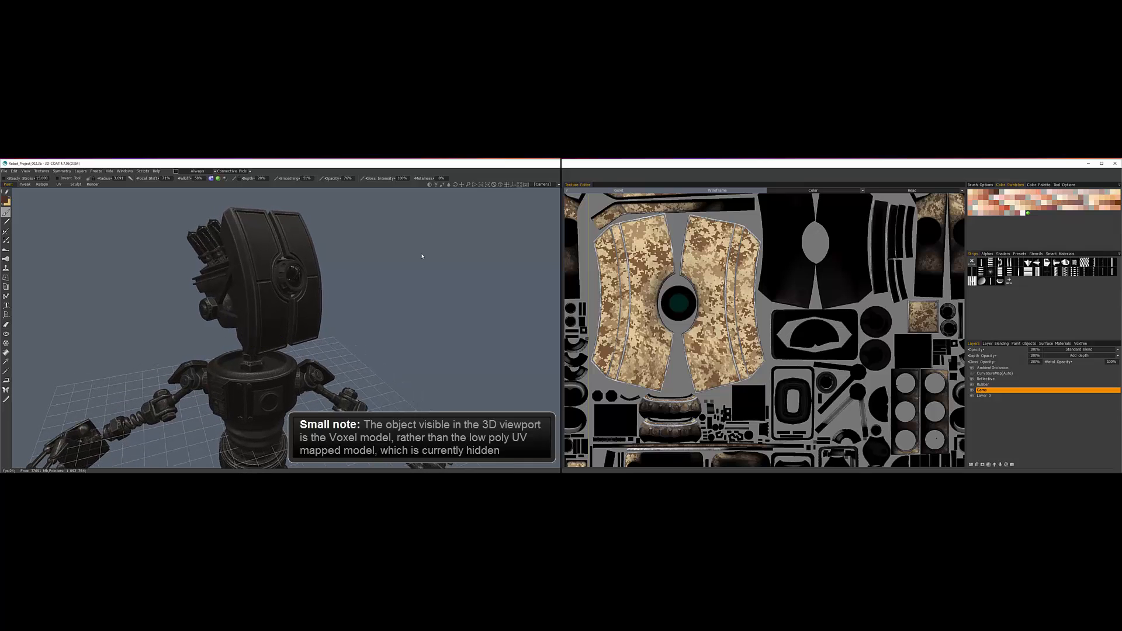
{"action": "mouse_move", "coordinate": [381, 298]}
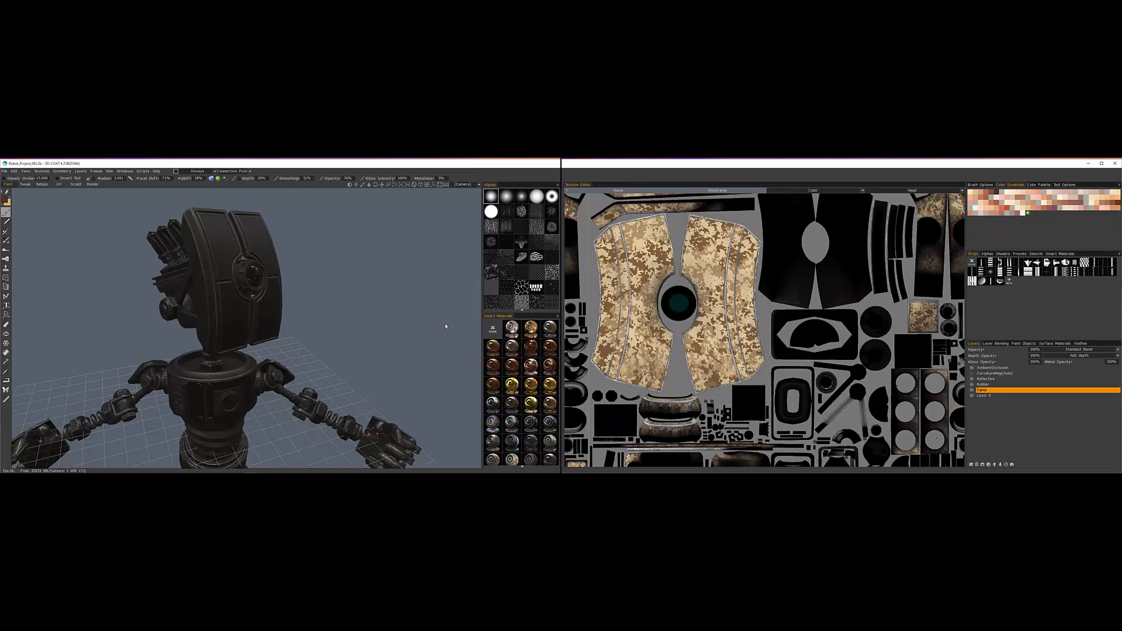
{"action": "mouse_move", "coordinate": [432, 355]}
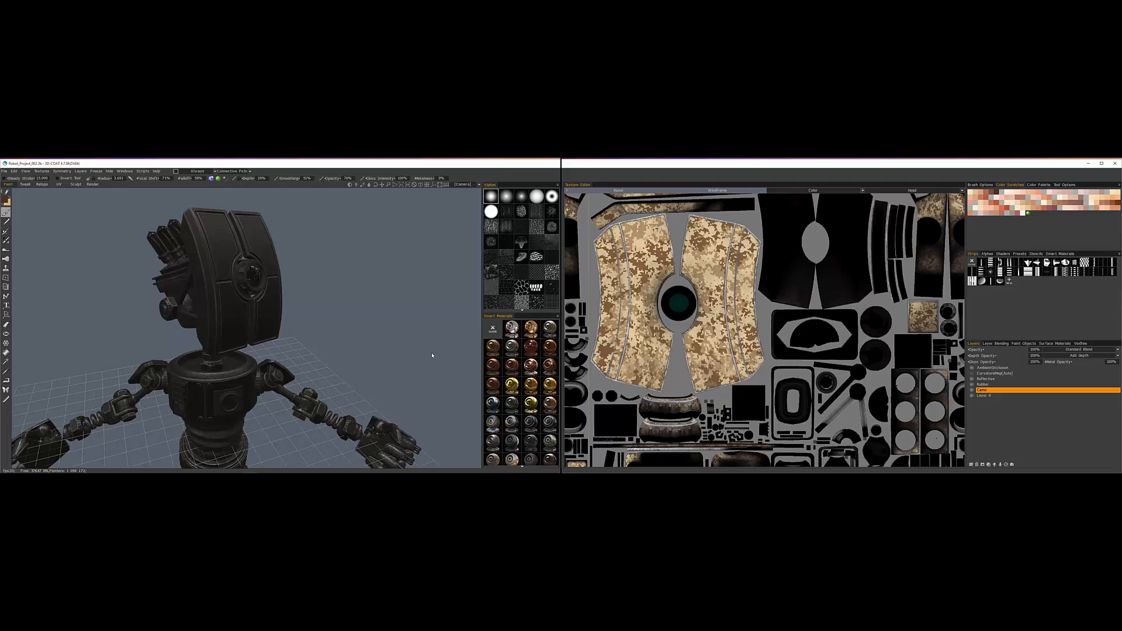
{"action": "mouse_move", "coordinate": [143, 222]}
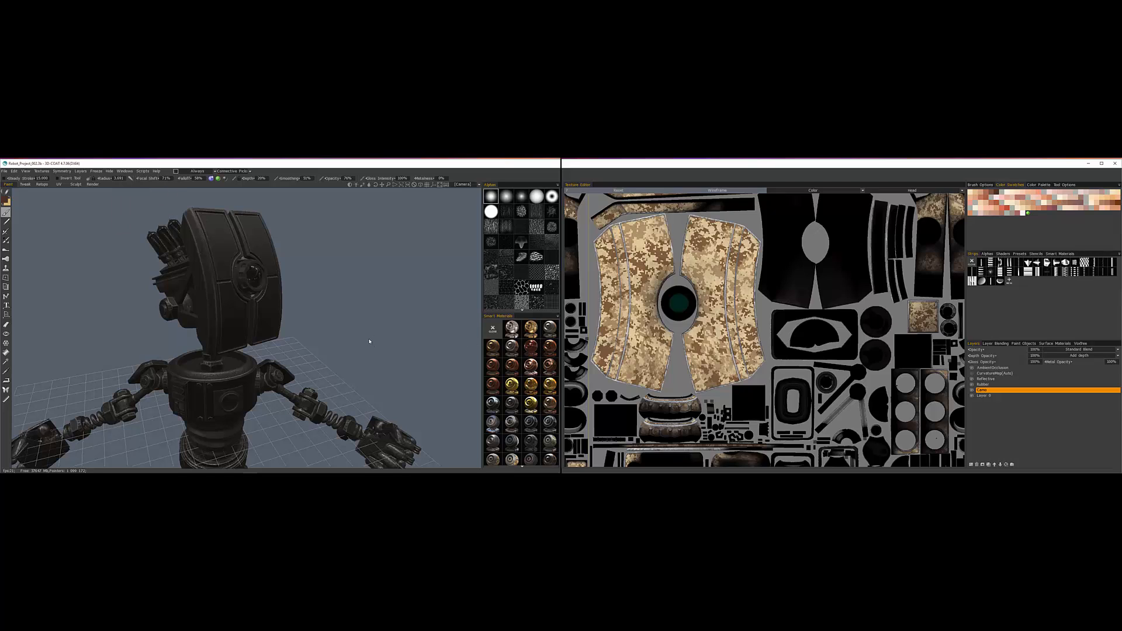
Save the current docked-panel layout as a workspace file in the Layouts folder
{"action": "left_click", "coordinate": [123, 171]}
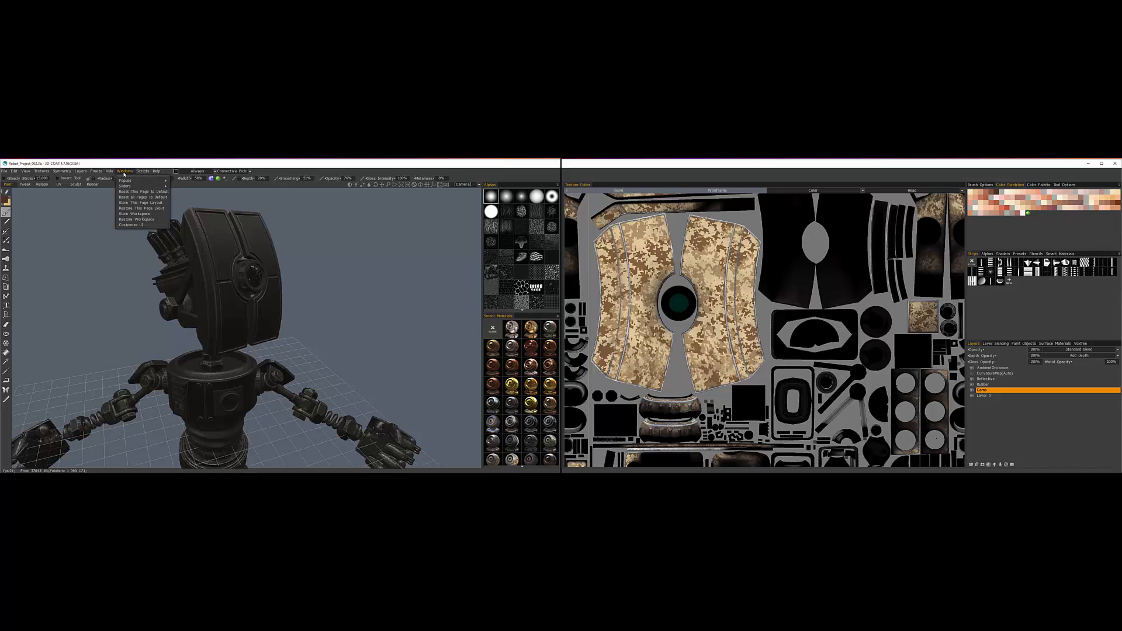
{"action": "mouse_move", "coordinate": [140, 213]}
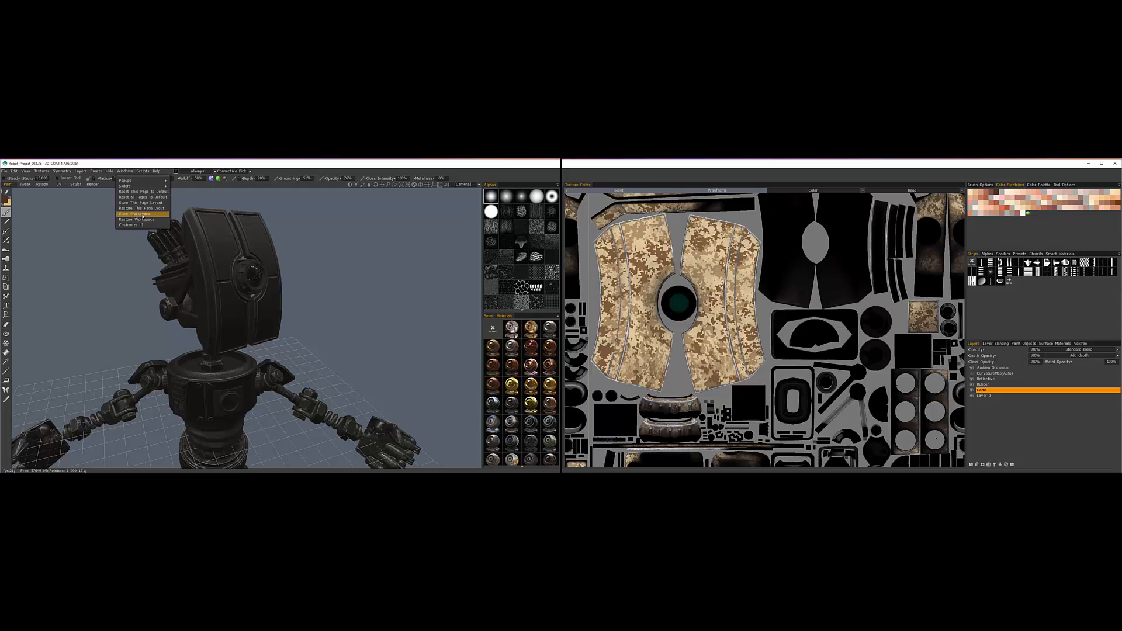
{"action": "left_click", "coordinate": [133, 214]}
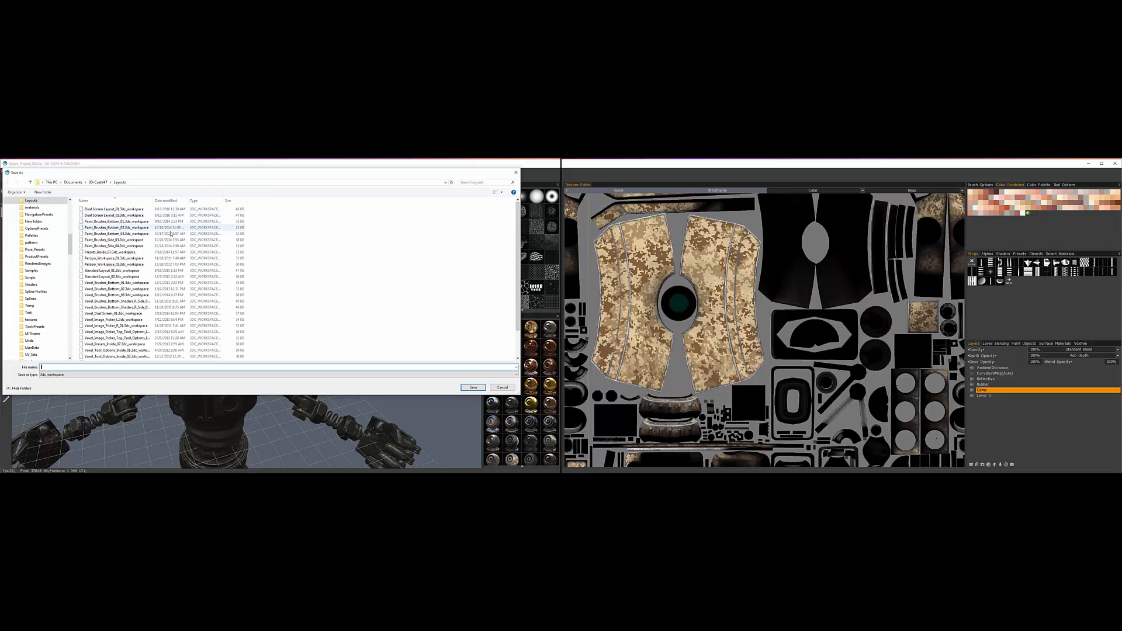
{"action": "left_click", "coordinate": [473, 387]}
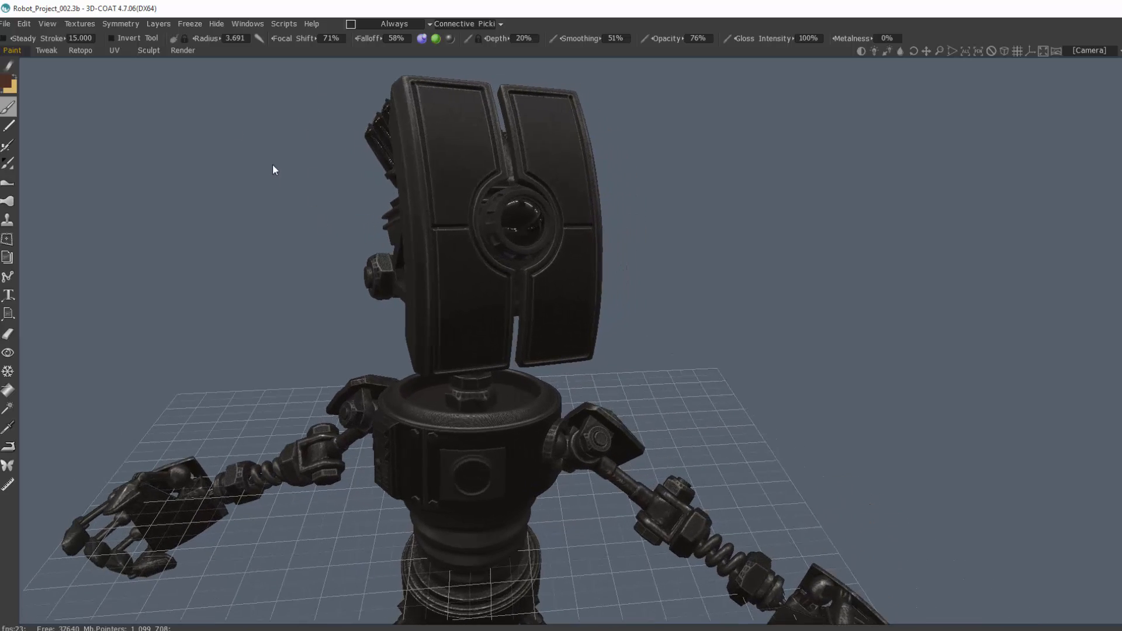
Assign a hotkey to the Alphas popup, redefining the key taken from the brush tool
{"action": "left_click", "coordinate": [247, 23]}
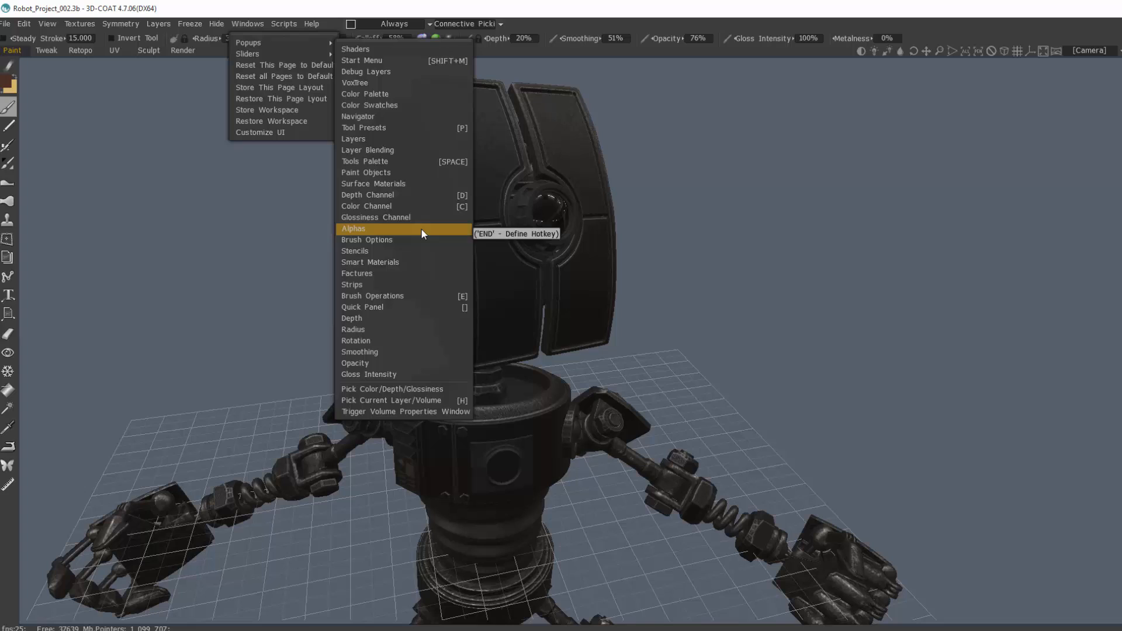
{"action": "mouse_move", "coordinate": [441, 234]}
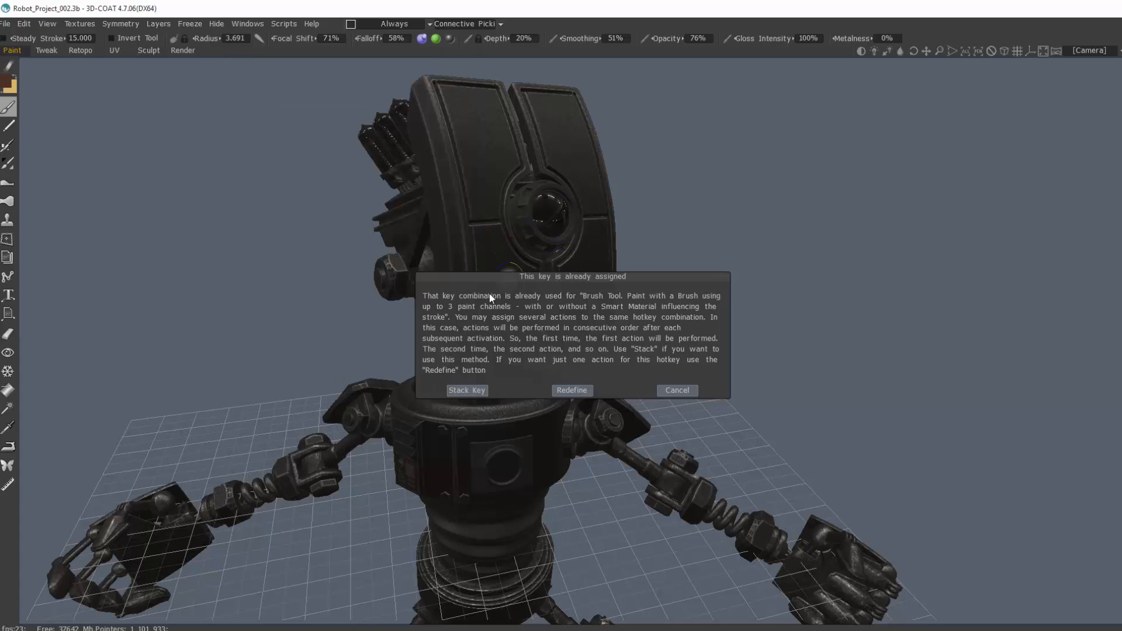
{"action": "mouse_move", "coordinate": [584, 302]}
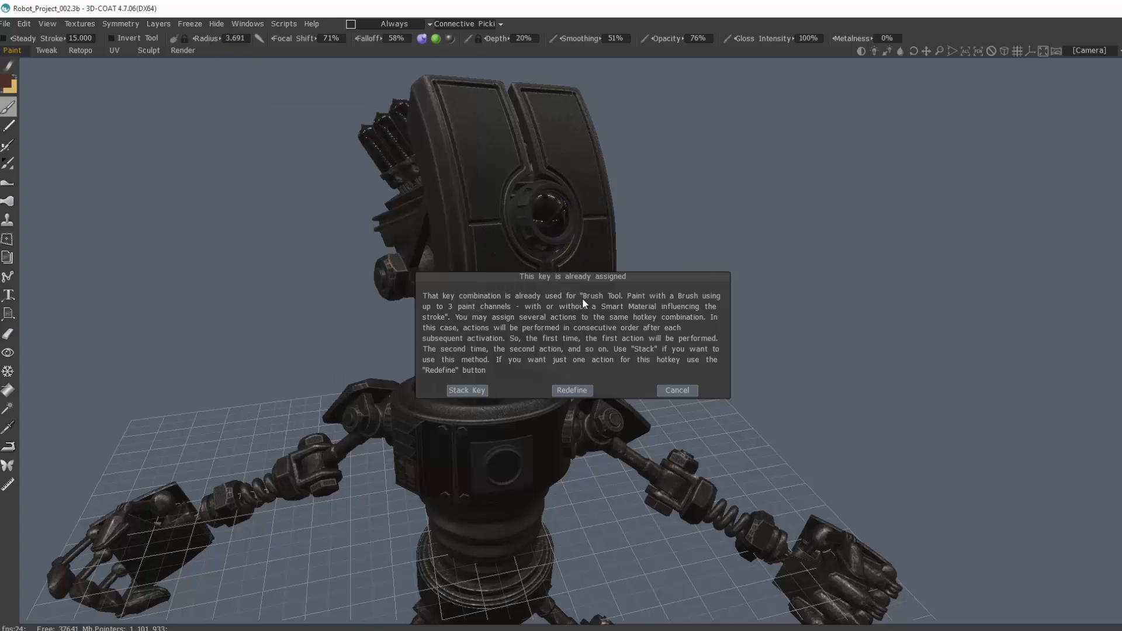
{"action": "mouse_move", "coordinate": [697, 301]}
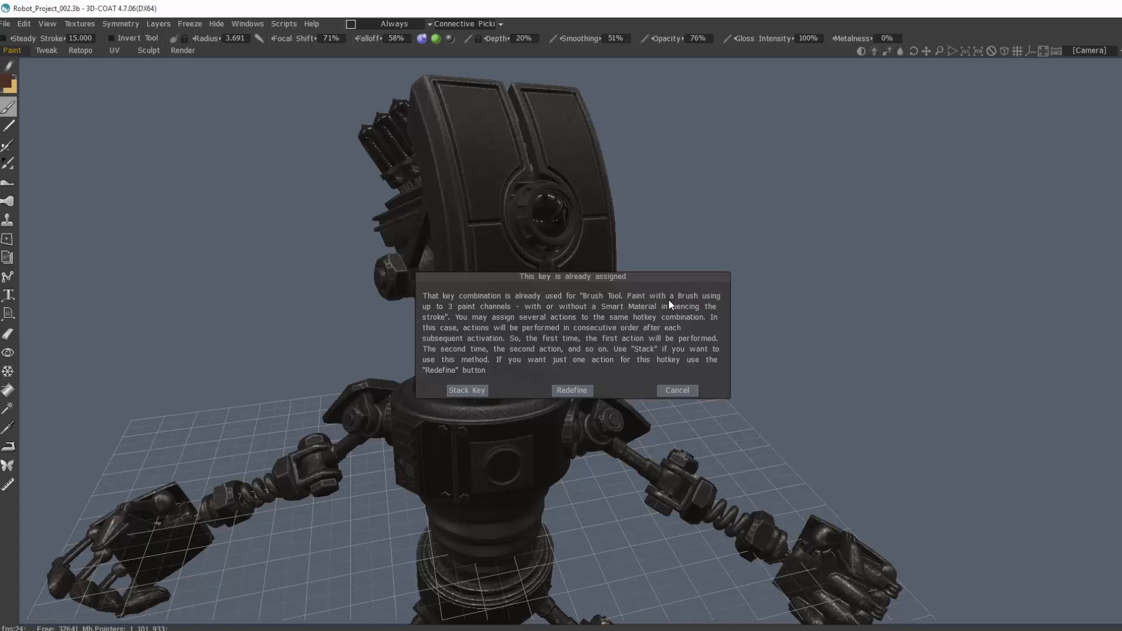
{"action": "left_click", "coordinate": [677, 391]}
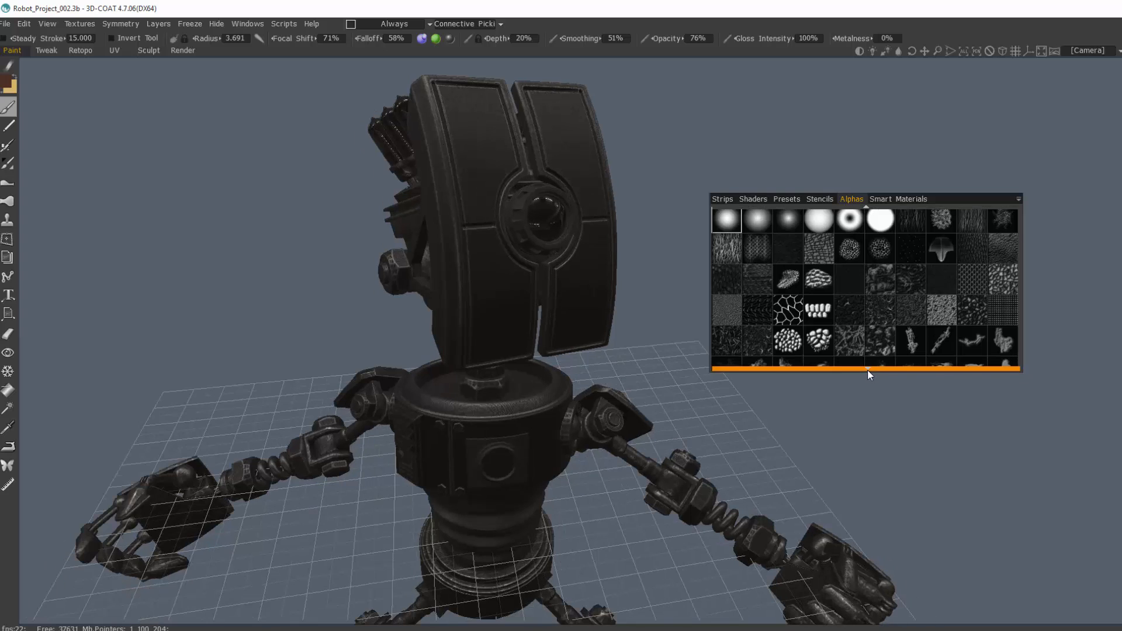
{"action": "scroll", "scroll_direction": "down", "scroll_amount": 3}
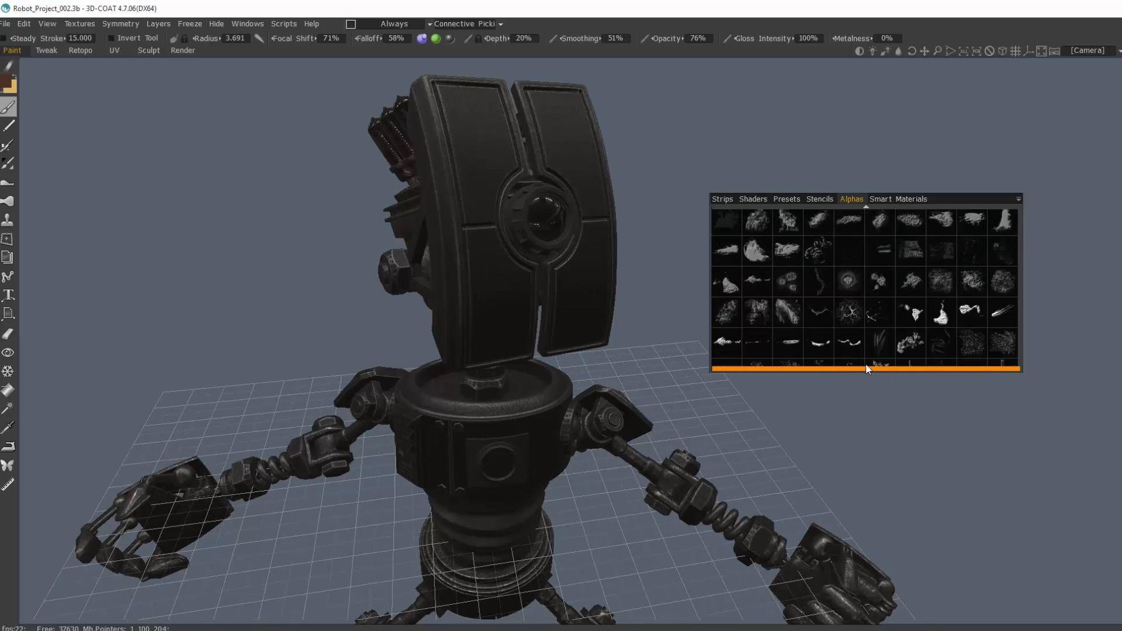
{"action": "scroll", "scroll_direction": "down", "scroll_amount": 3}
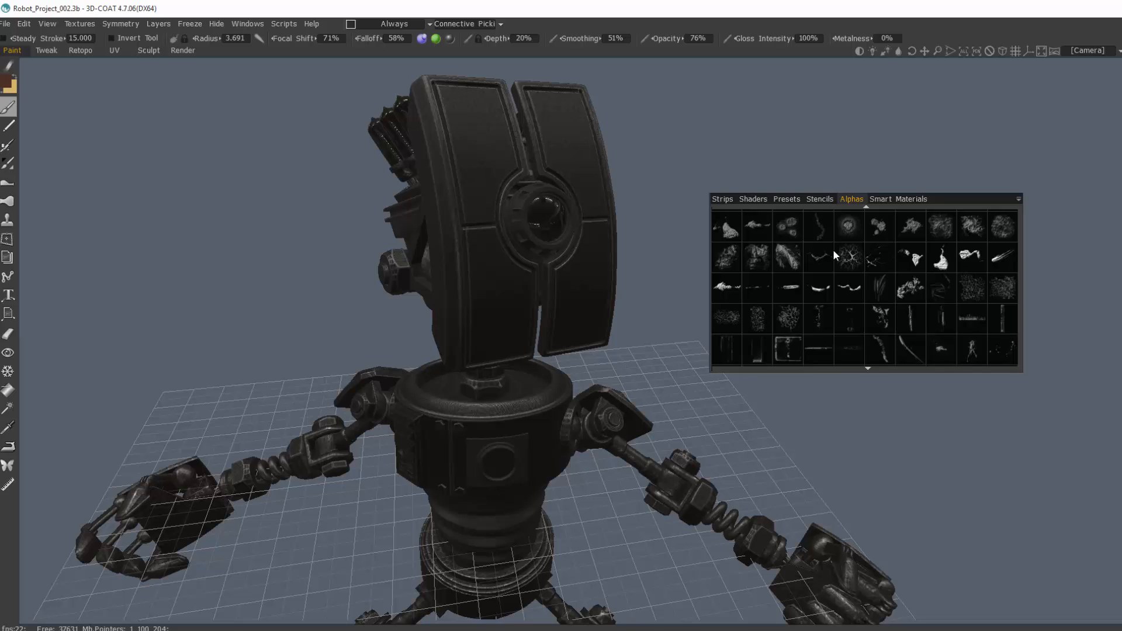
{"action": "scroll", "scroll_direction": "down", "scroll_amount": 3}
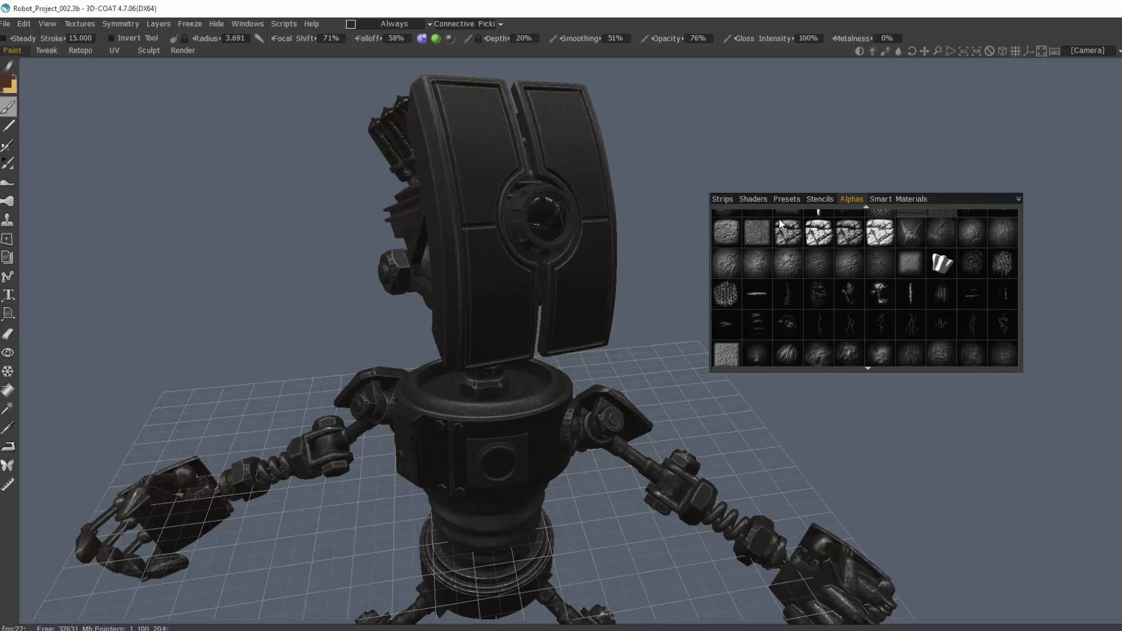
{"action": "scroll", "scroll_direction": "down", "scroll_amount": 3}
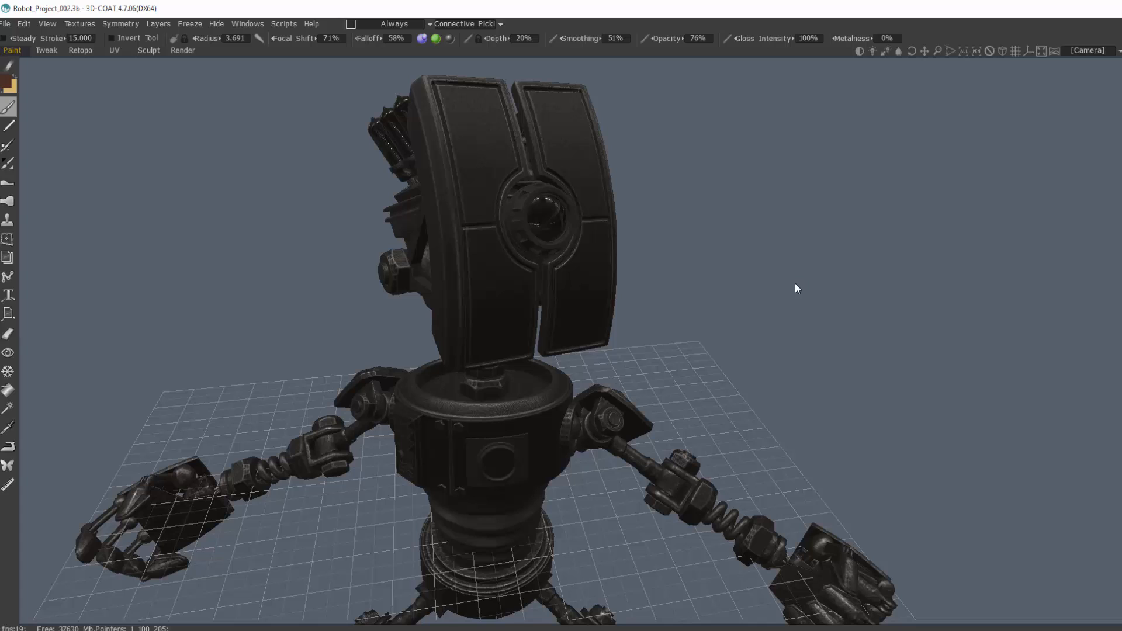
{"action": "mouse_move", "coordinate": [831, 322]}
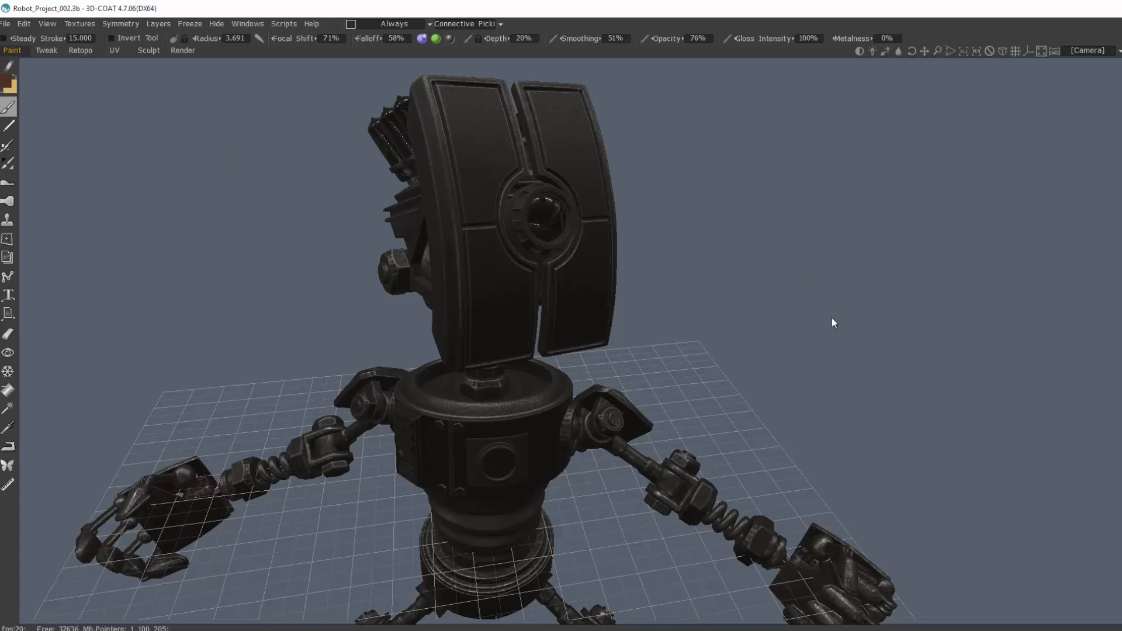
{"action": "mouse_move", "coordinate": [845, 370]}
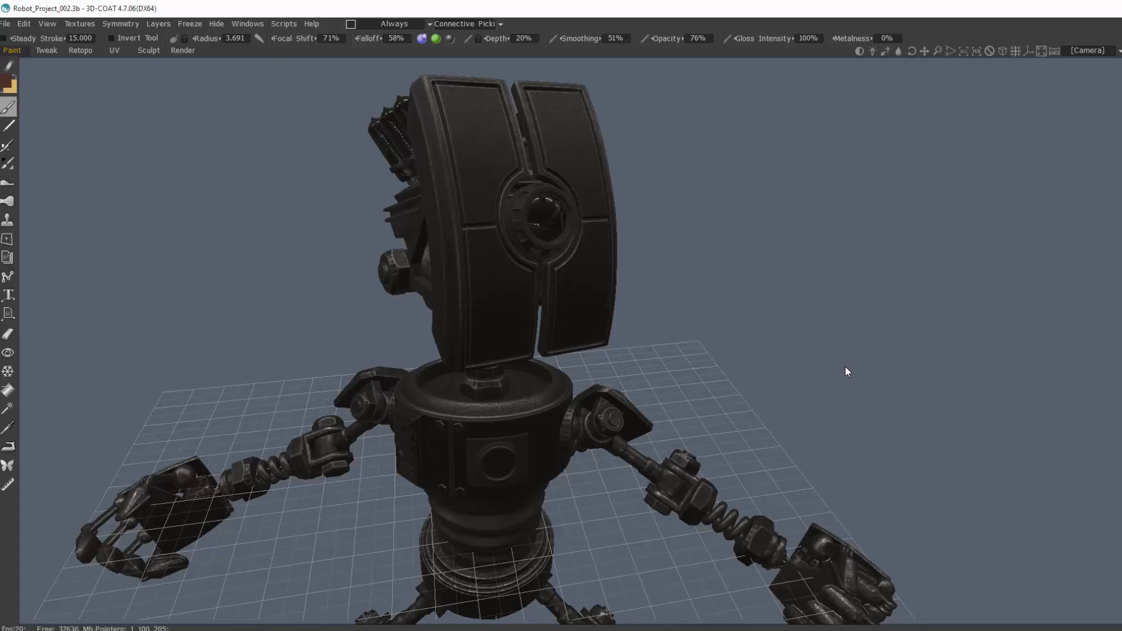
{"action": "left_click", "coordinate": [23, 24]}
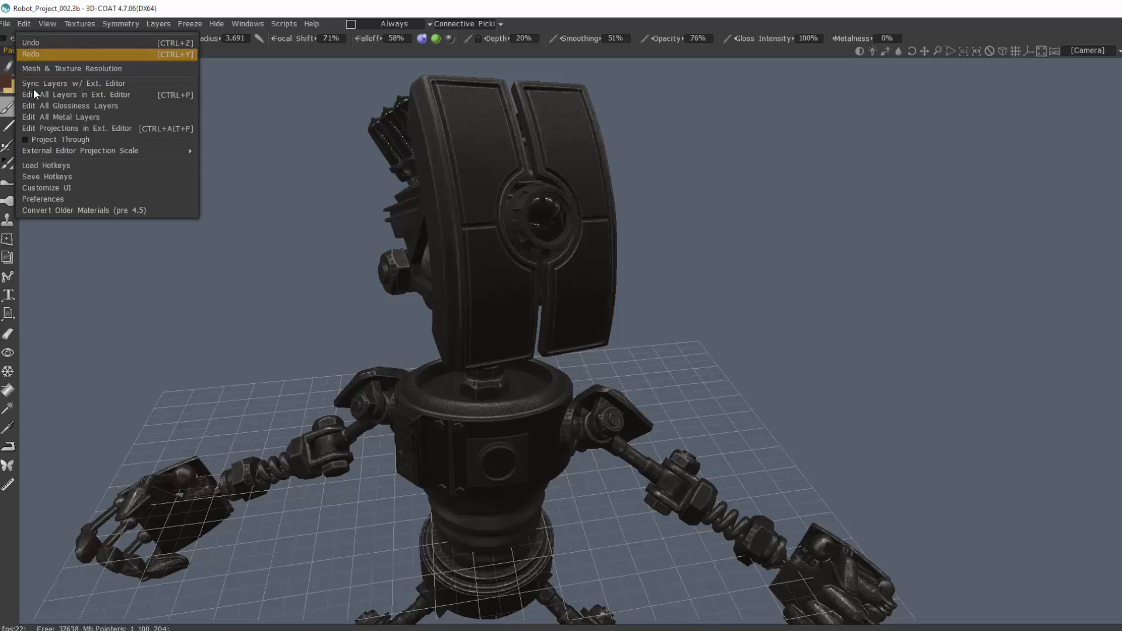
{"action": "mouse_move", "coordinate": [88, 183]}
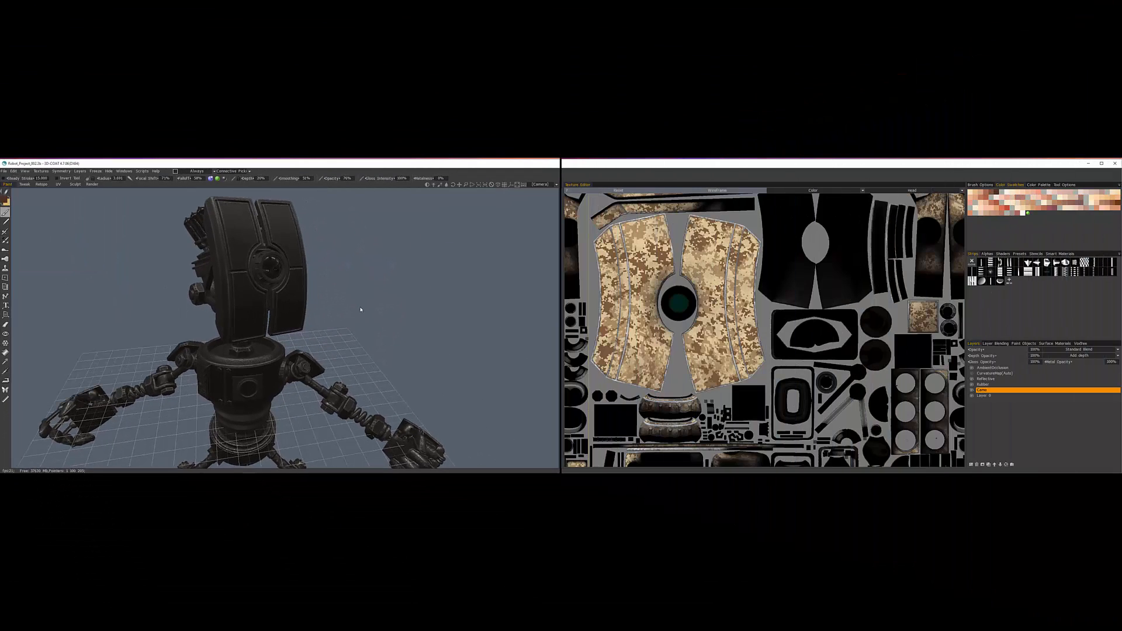
{"action": "mouse_move", "coordinate": [352, 300]}
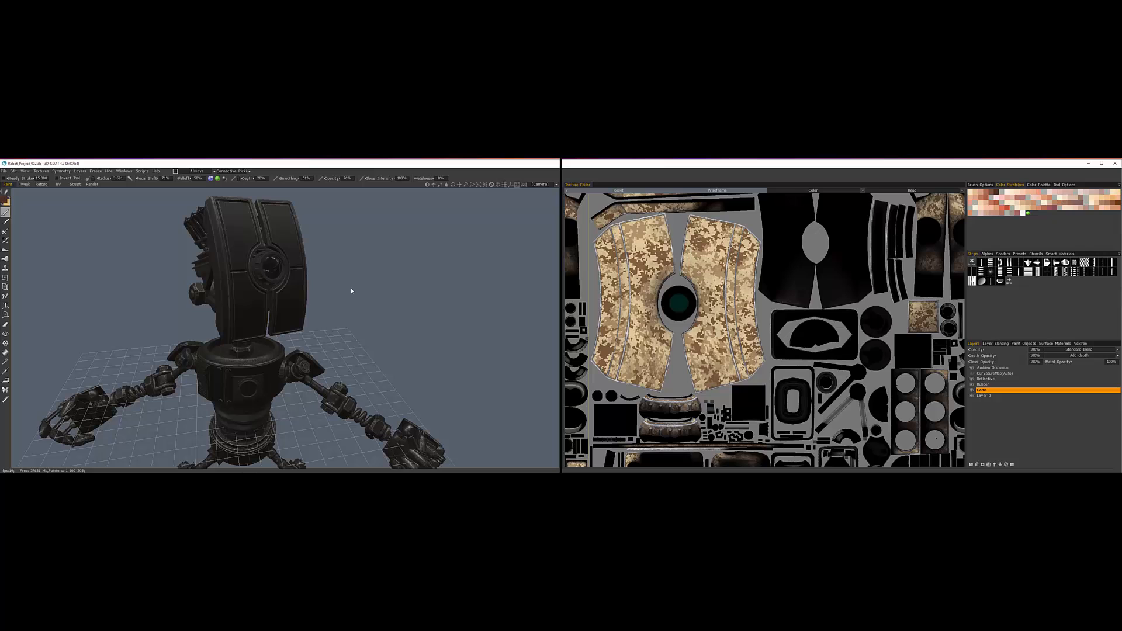
{"action": "mouse_move", "coordinate": [331, 344]}
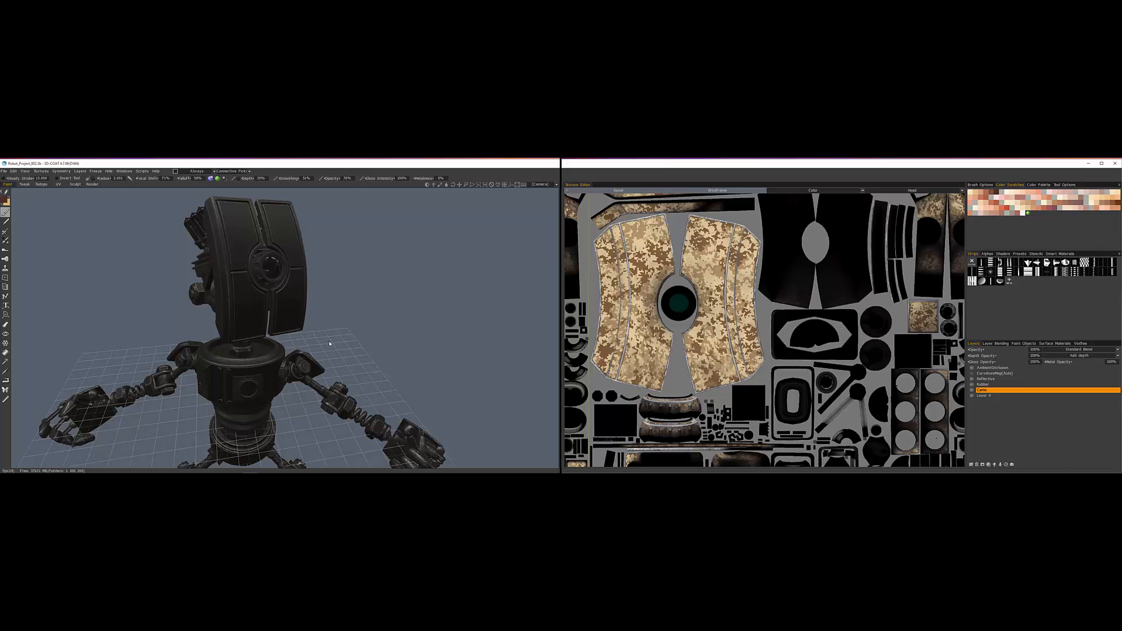
{"action": "mouse_move", "coordinate": [354, 349]}
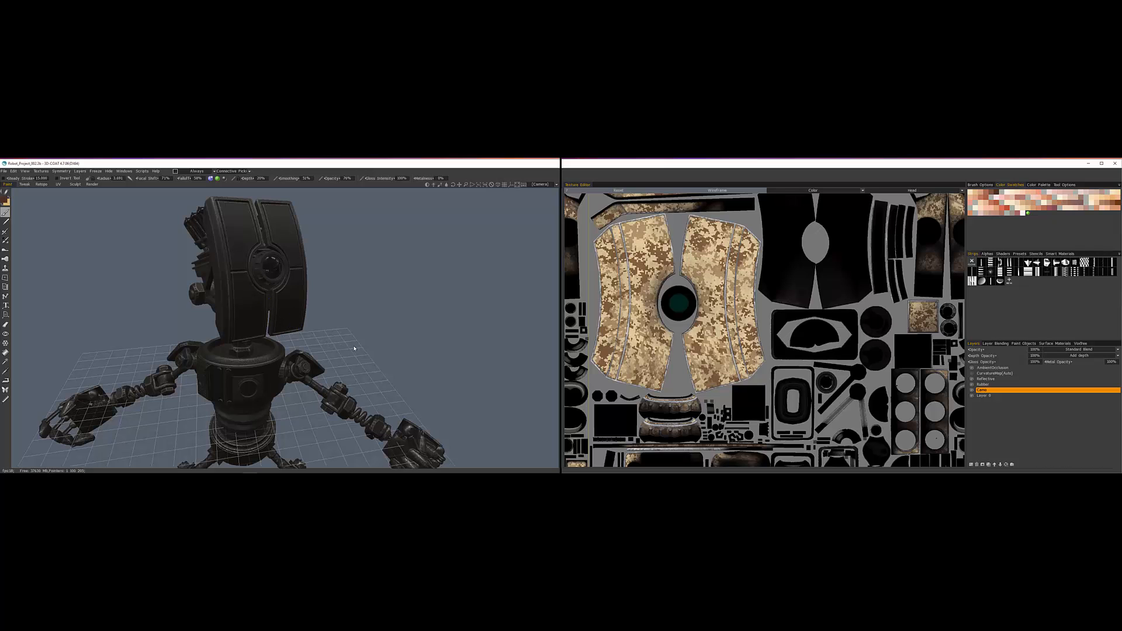